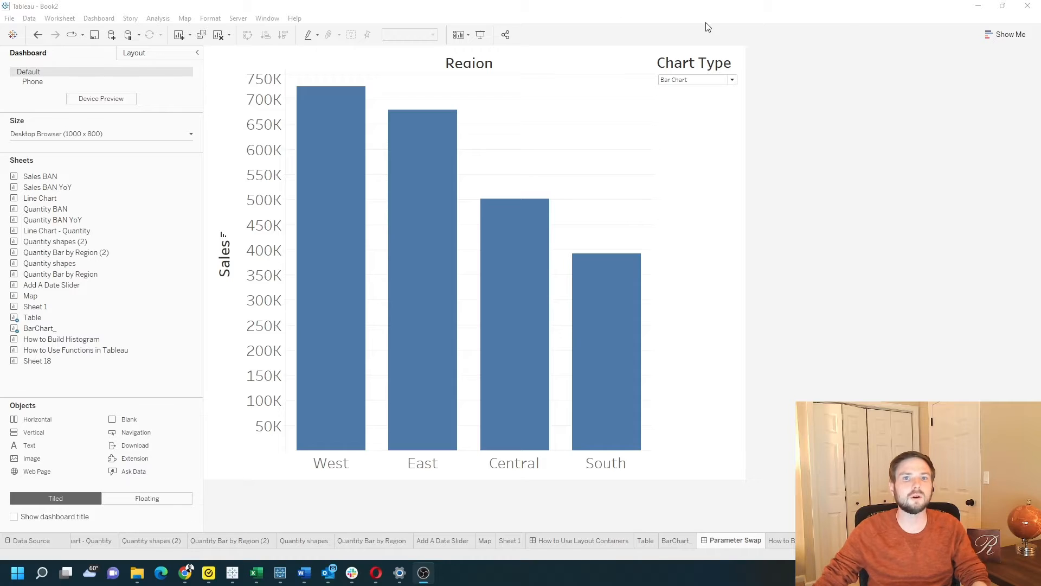
{"action": "left_click", "coordinate": [731, 79]}
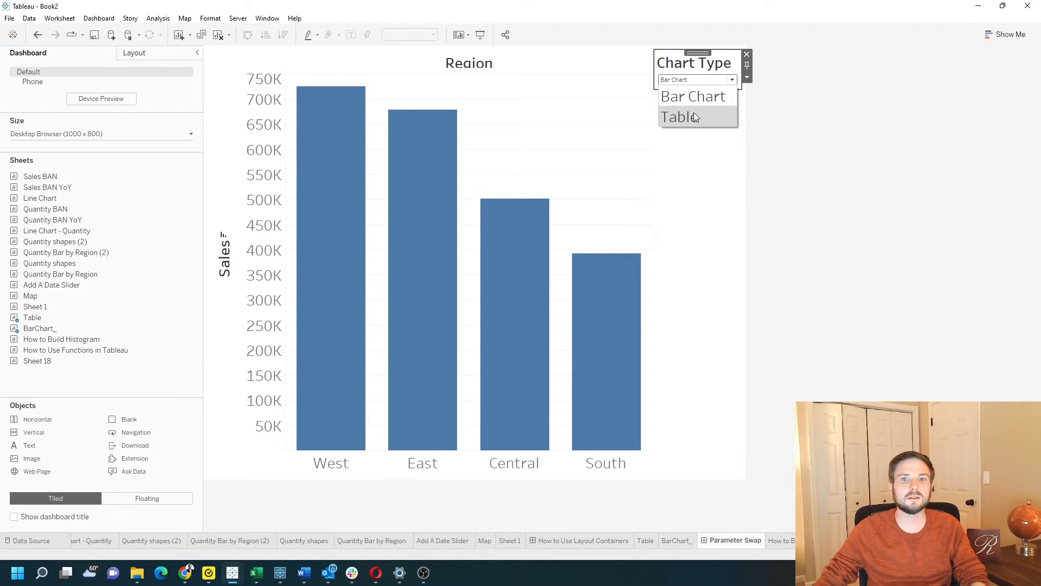
{"action": "left_click", "coordinate": [679, 117]}
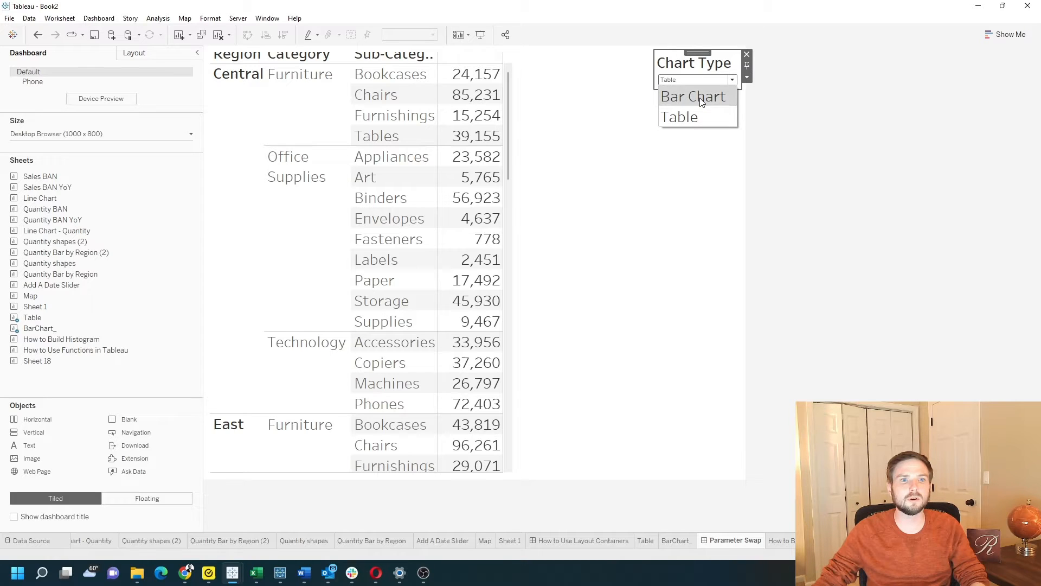
{"action": "left_click", "coordinate": [693, 97]}
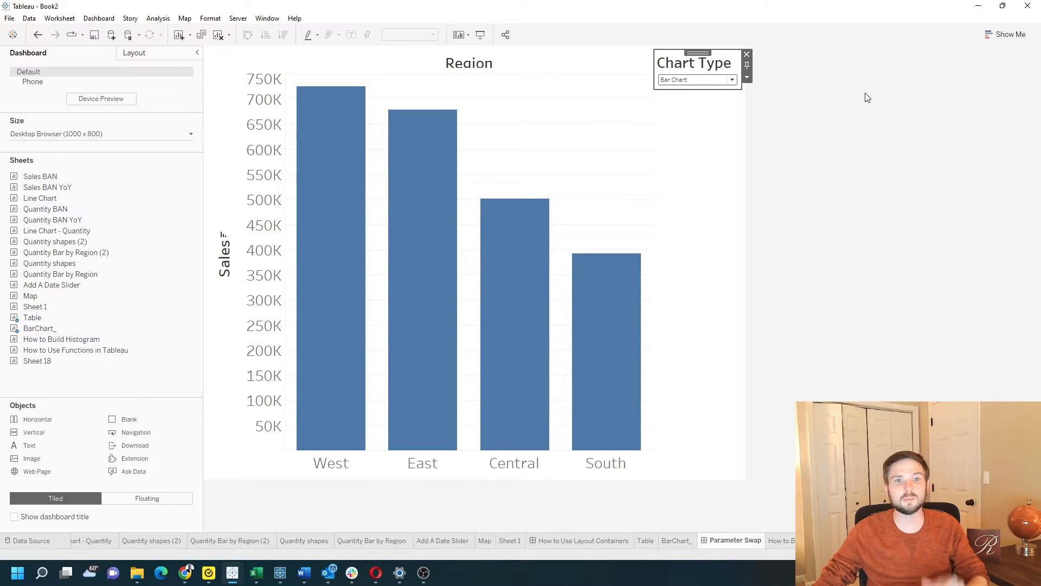